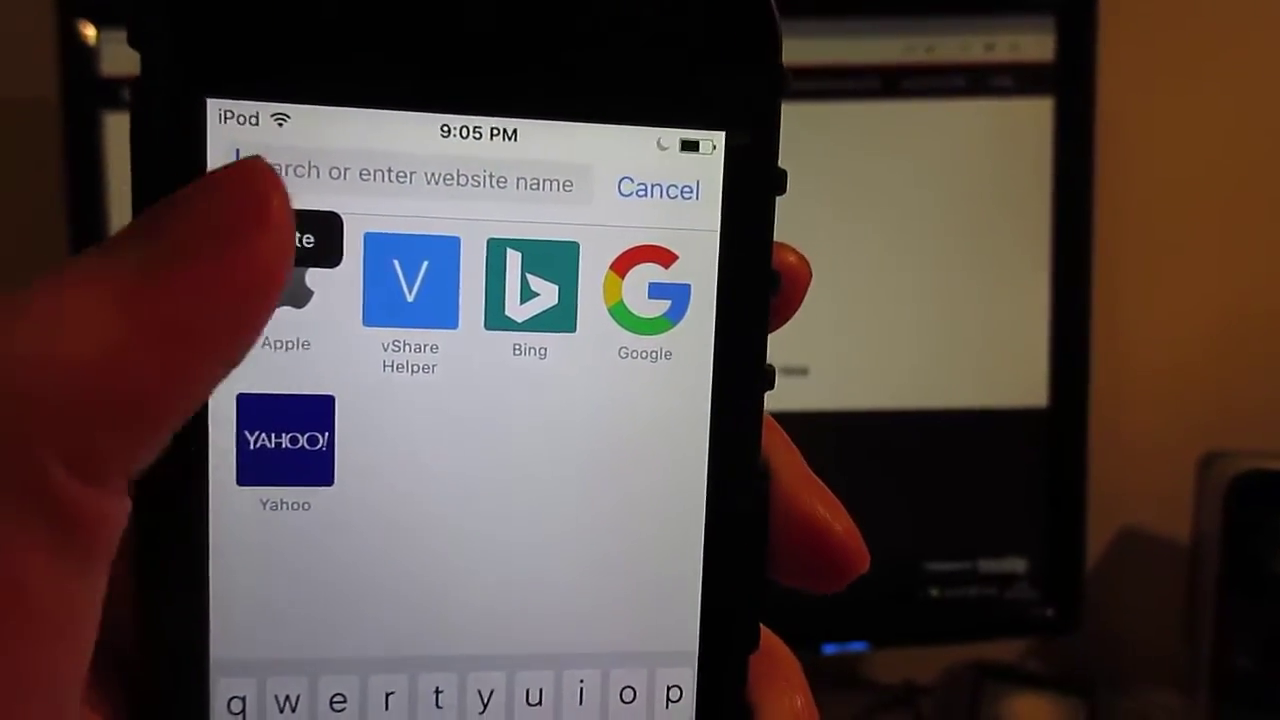
{"action": "type", "text": "http://bit.ly/2gqiLvY"}
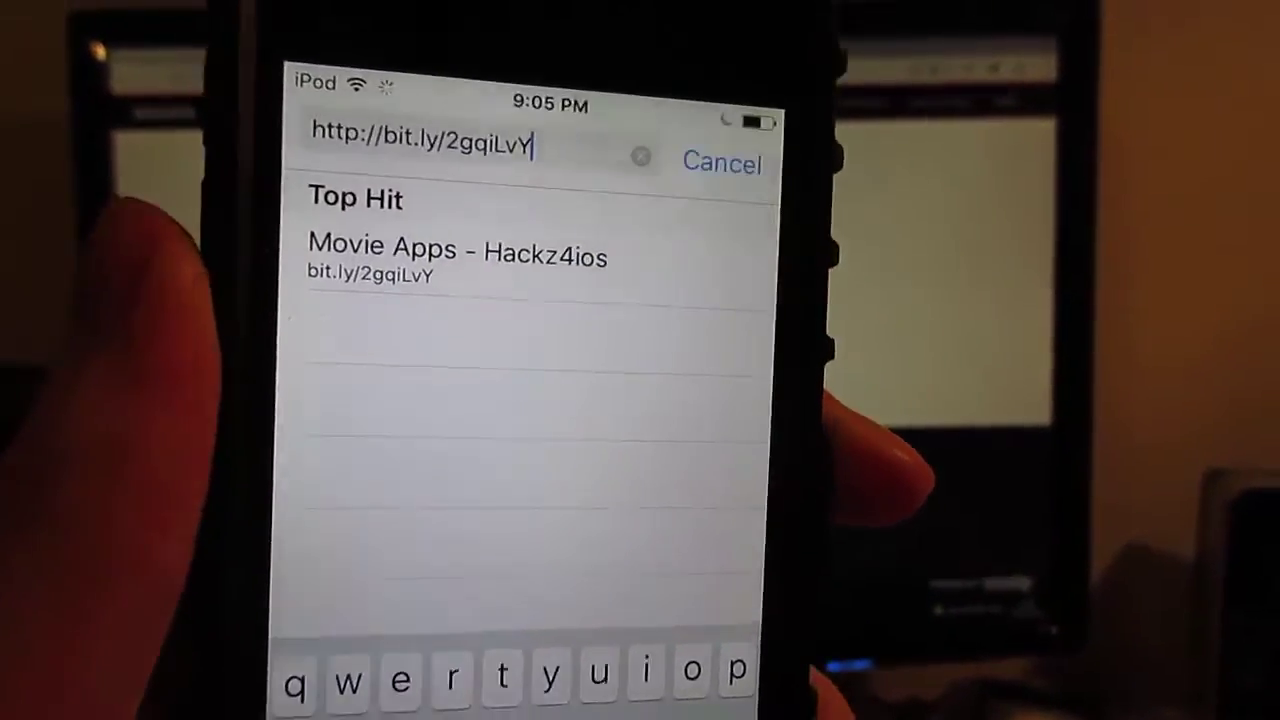